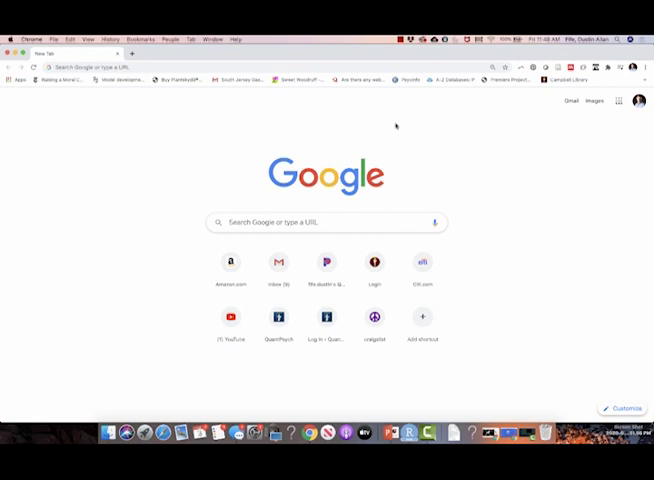
pyautogui.moveTo(394, 126)
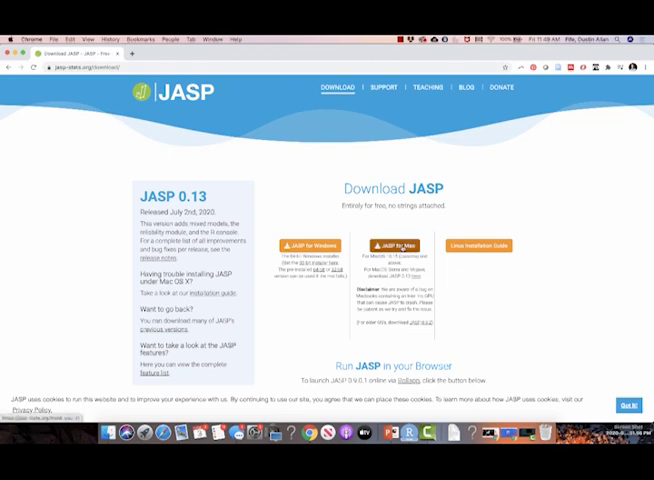
# Download the macOS JASP installer and save it into the Downloads folder.
pyautogui.click(392, 244)
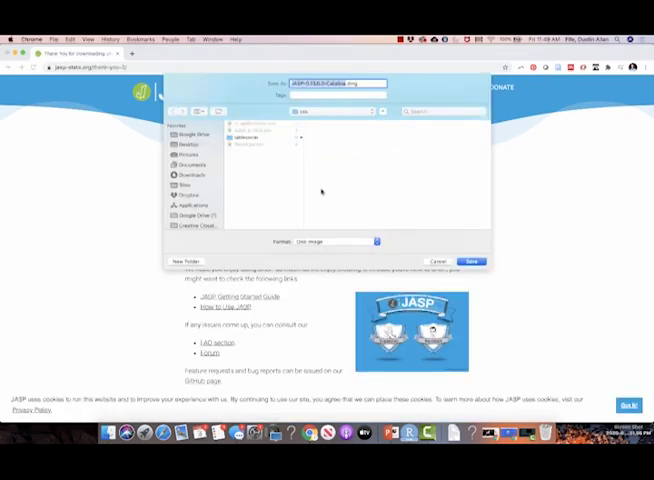
pyautogui.click(192, 176)
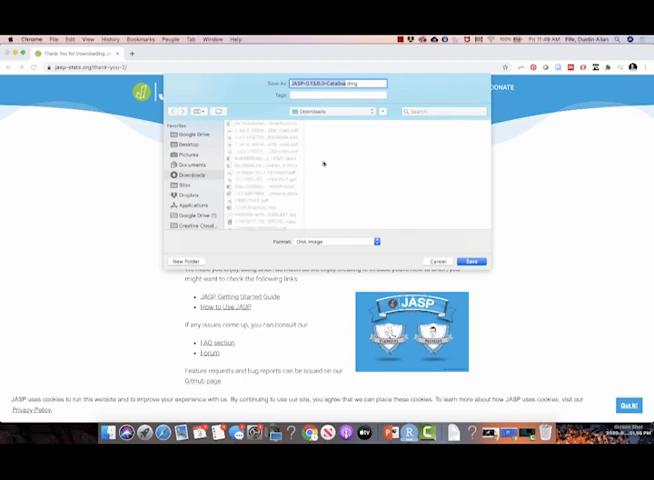
pyautogui.click(472, 260)
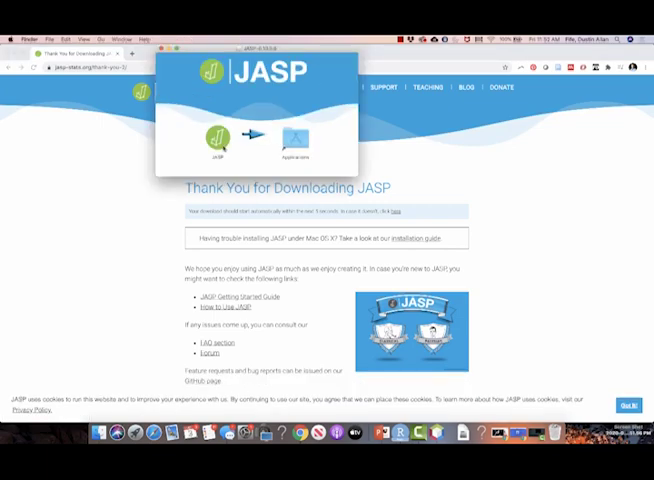
# Bring up a new Finder window showing Applications beside the JASP installer.
pyautogui.click(218, 136)
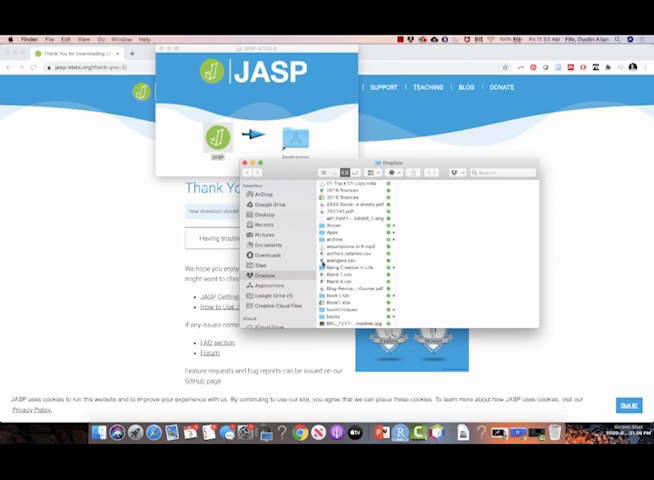
# Confirm JASP sits in Applications, then close the installer and Finder windows.
pyautogui.click(268, 284)
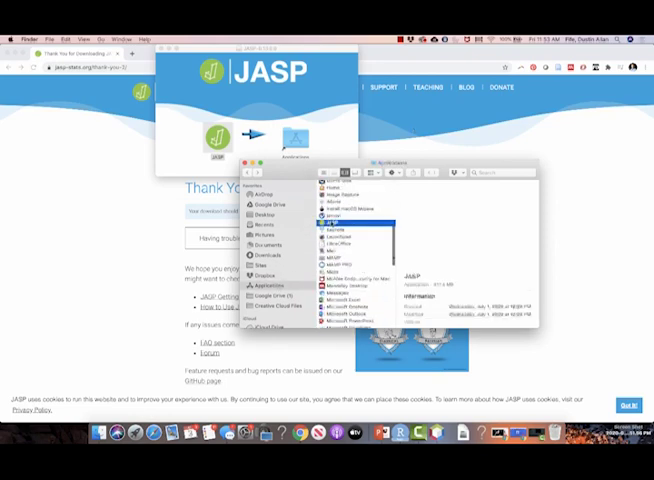
pyautogui.click(340, 220)
pyautogui.write('quantpsych.net/ct')
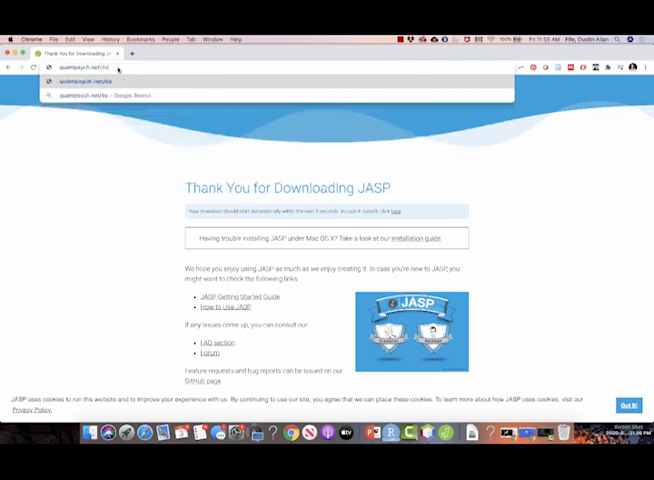
# Enter the avengers.csv data URL in Chrome's address bar to fetch the data set.
pyautogui.write('data/a')
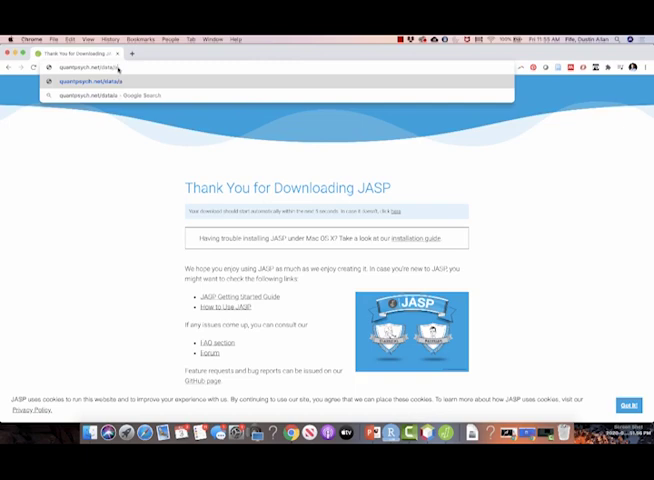
pyautogui.write('avengers.co')
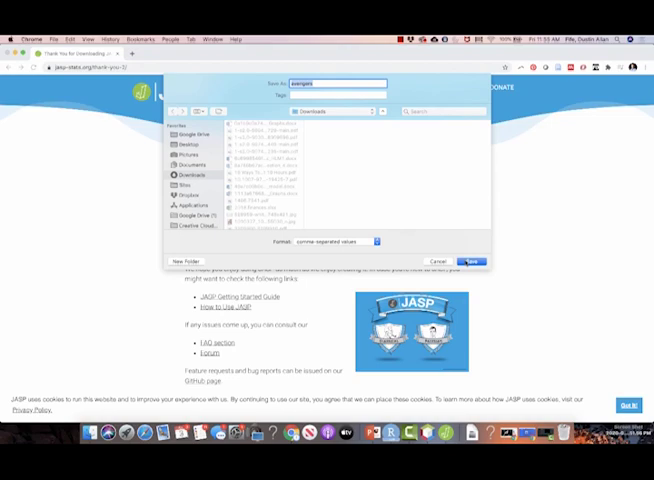
pyautogui.click(472, 260)
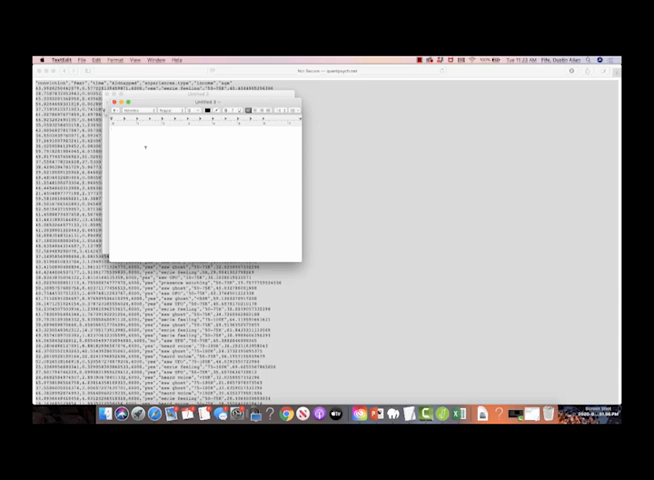
# Start a File > Save of the avengers data from TextEdit's menu bar.
pyautogui.click(120, 60)
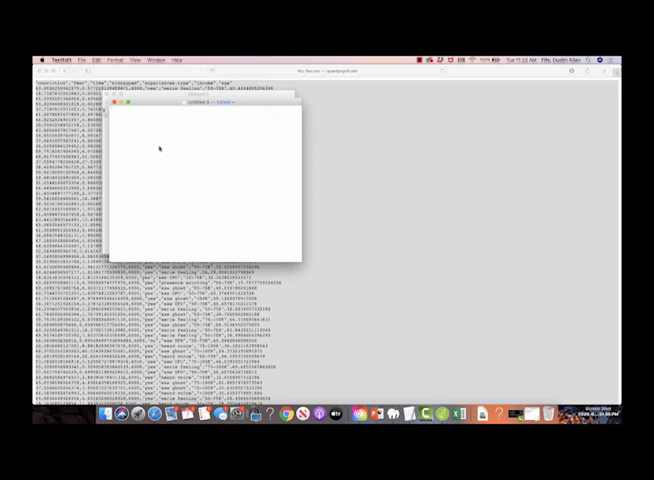
pyautogui.click(96, 60)
pyautogui.write('paranormal.csv')
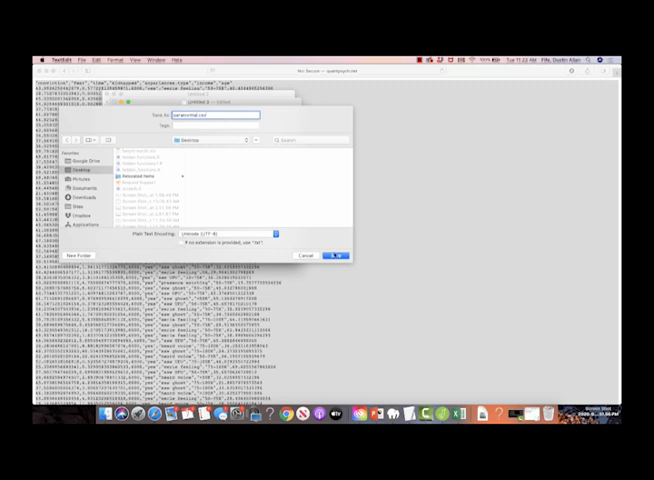
# Confirm the save so the avengers data is written as a plain-text file.
pyautogui.click(334, 256)
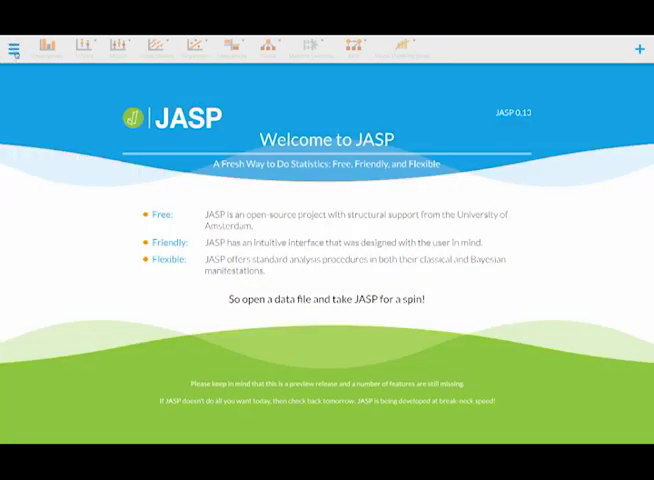
# Start browsing the computer for a data file from JASP's main menu.
pyautogui.click(12, 48)
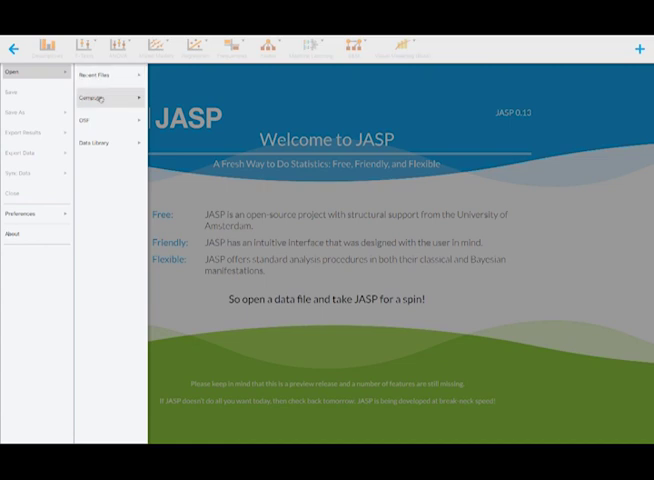
pyautogui.click(92, 98)
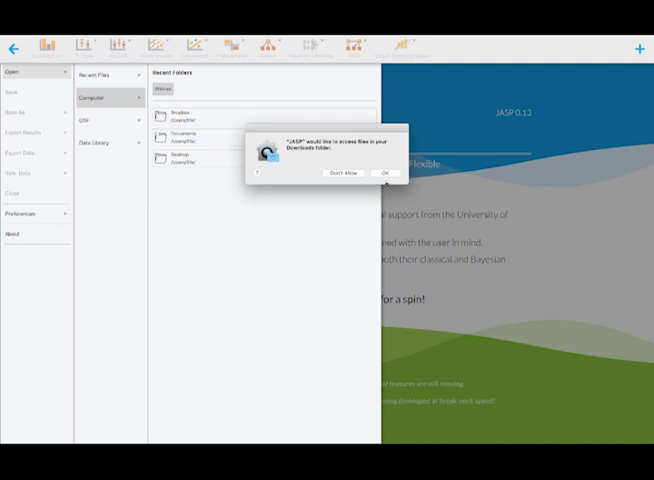
# Grant Downloads access, locate the avengers CSV there and load it into JASP's data view.
pyautogui.click(384, 172)
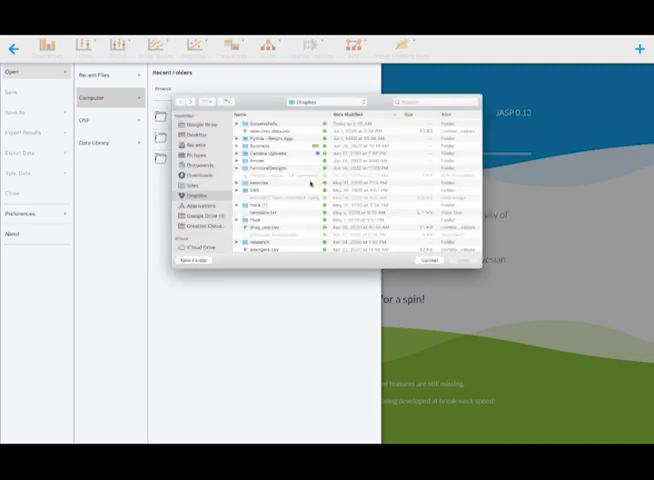
pyautogui.click(192, 186)
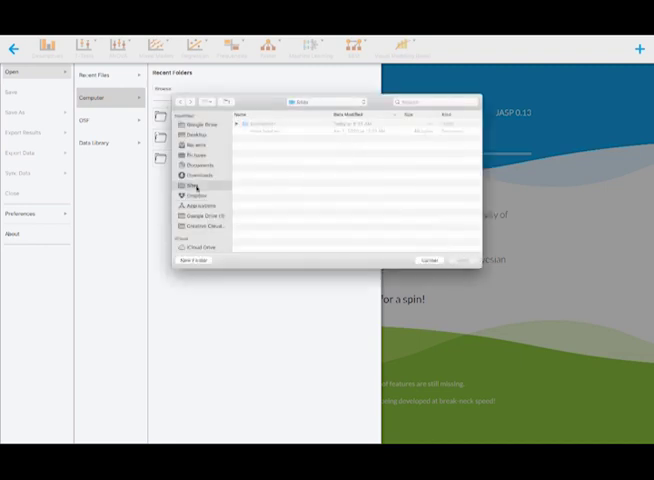
pyautogui.click(192, 184)
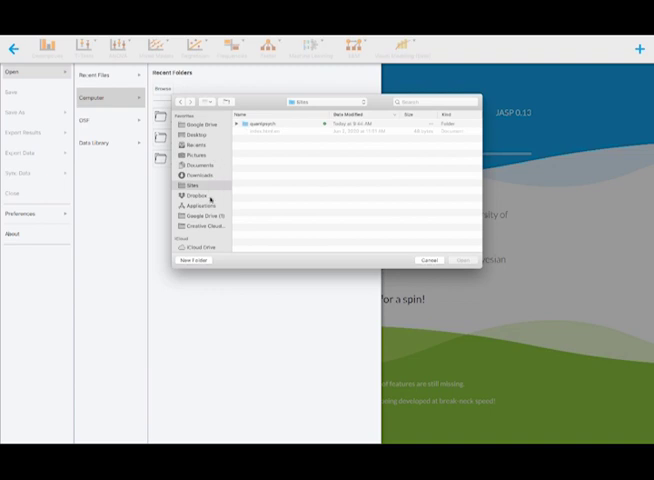
pyautogui.click(200, 164)
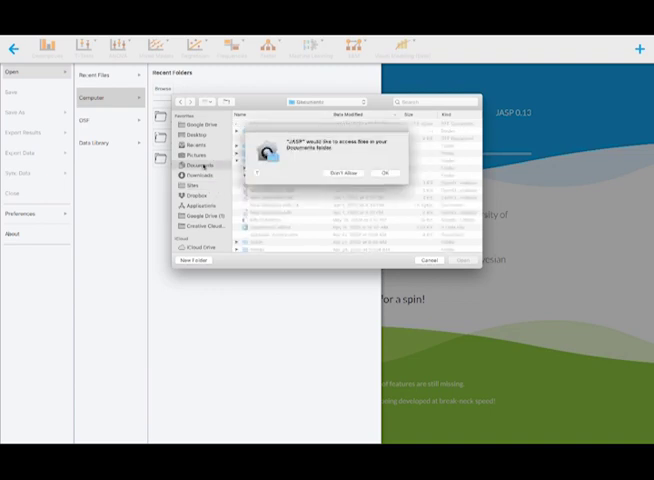
pyautogui.click(384, 172)
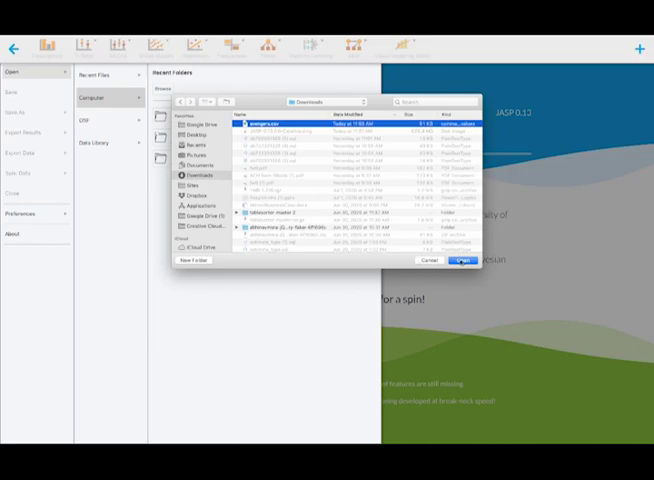
pyautogui.click(464, 260)
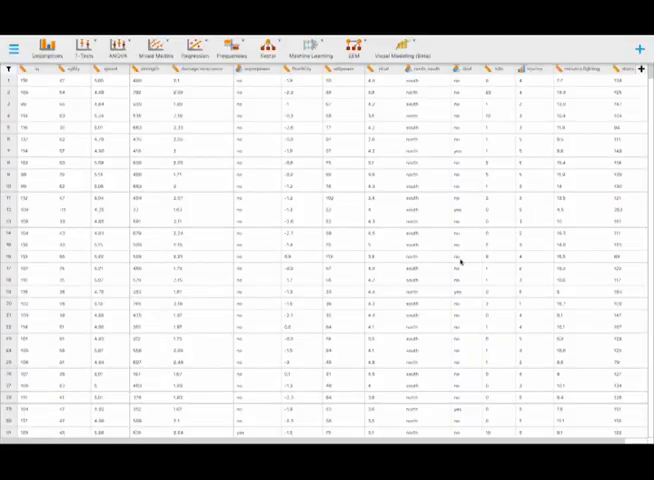